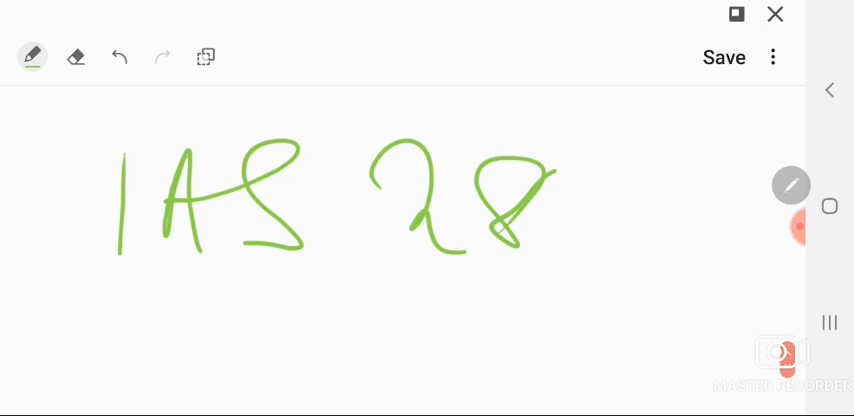
Handwrite 'Investment in' beneath the green IAS 28 heading
drag(95, 290, 160, 350)
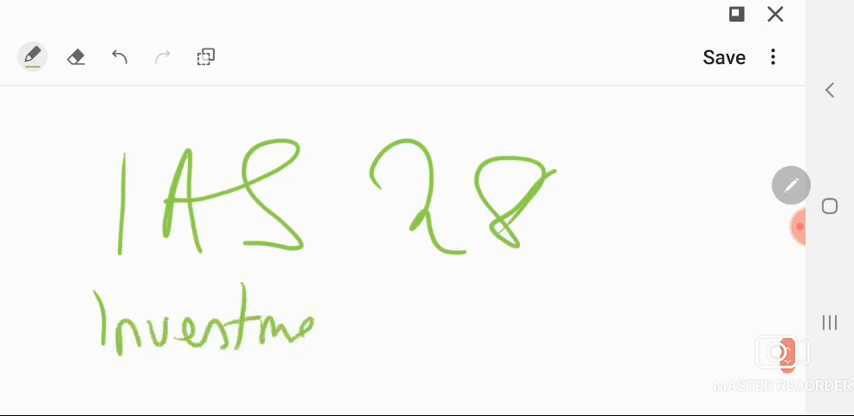
drag(310, 320, 510, 320)
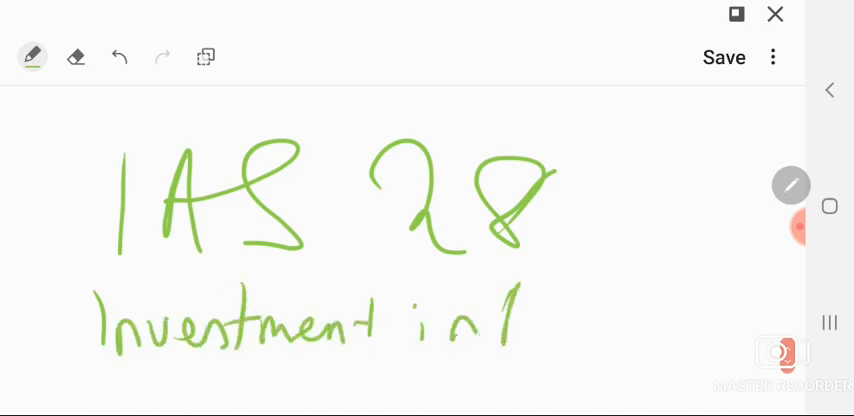
drag(495, 330, 685, 320)
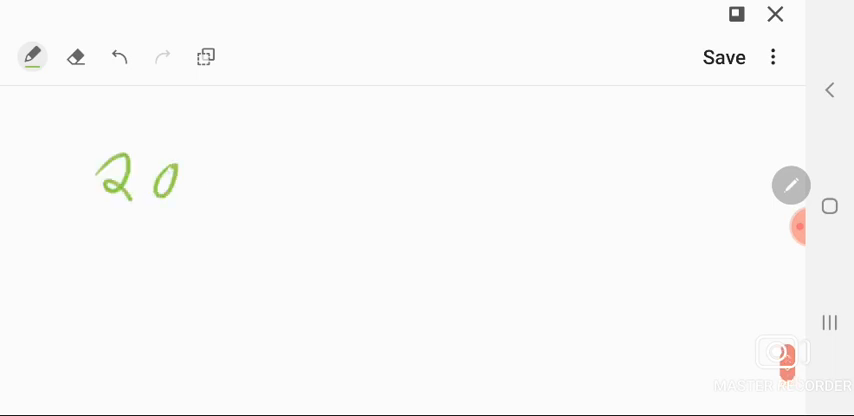
Handwrite the range '20% — 50%' and begin 'Significant' on the line below
drag(195, 160, 220, 200)
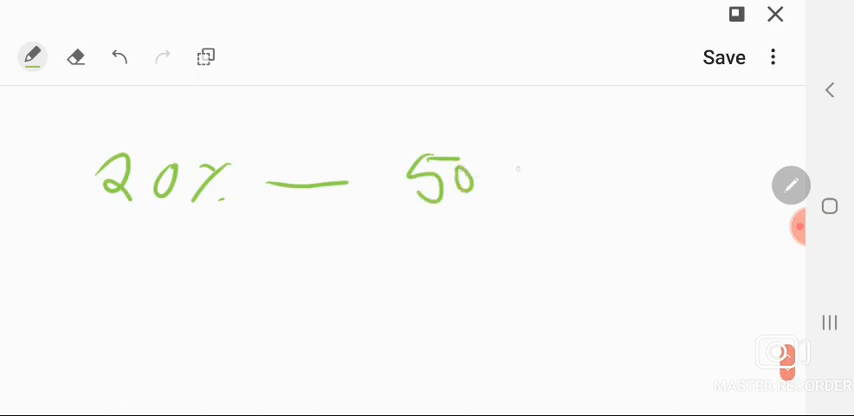
drag(490, 165, 555, 205)
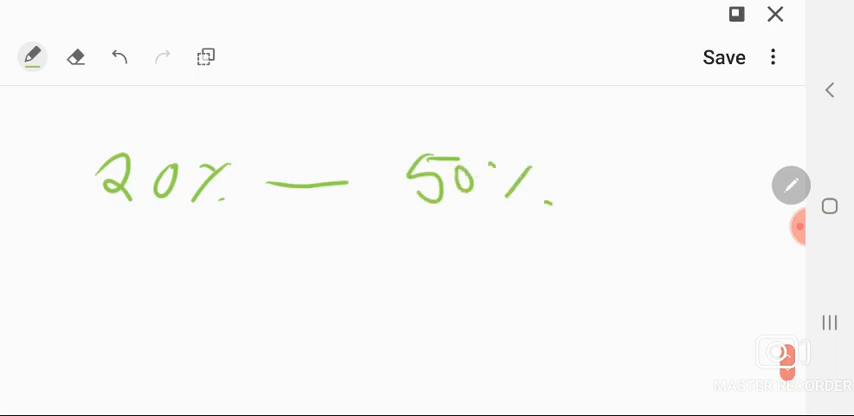
drag(90, 228, 105, 245)
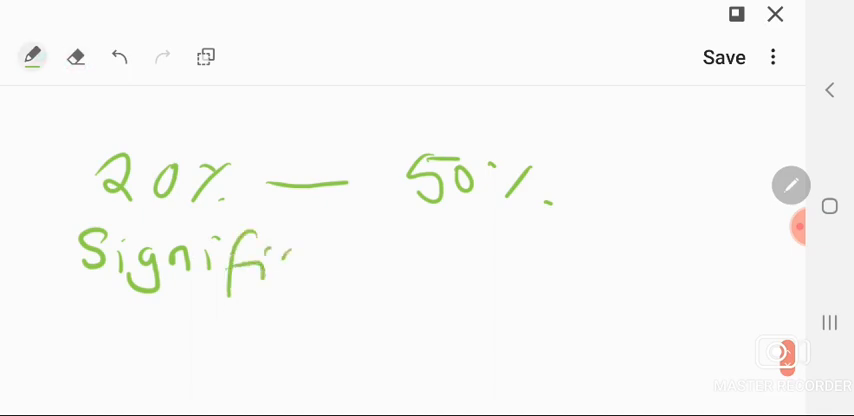
drag(270, 250, 420, 260)
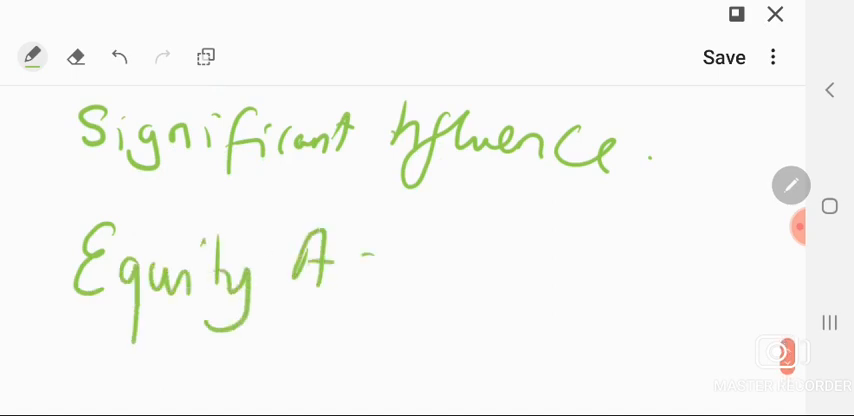
Finish handwriting 'Accounting' after 'Equity' and scroll down
drag(360, 270, 540, 270)
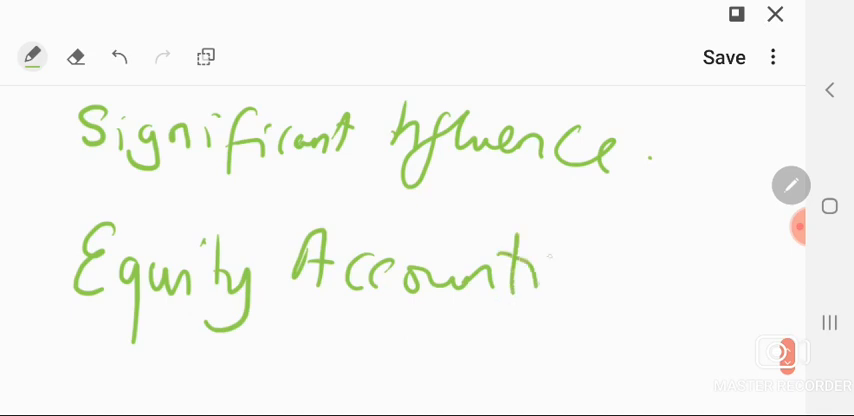
scroll(down, 3)
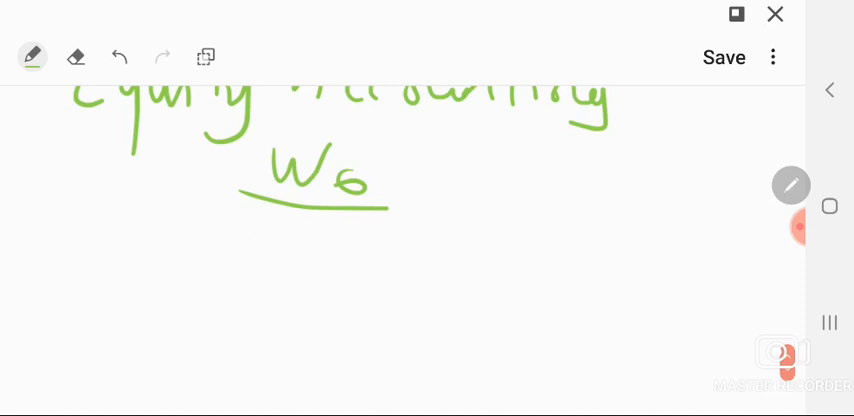
Handwrite 'Investment in Associate' under W6 and underline it
drag(140, 215, 195, 255)
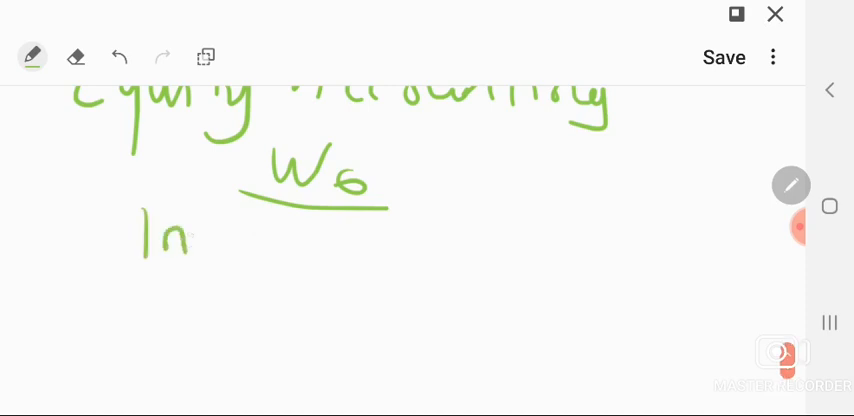
click(208, 252)
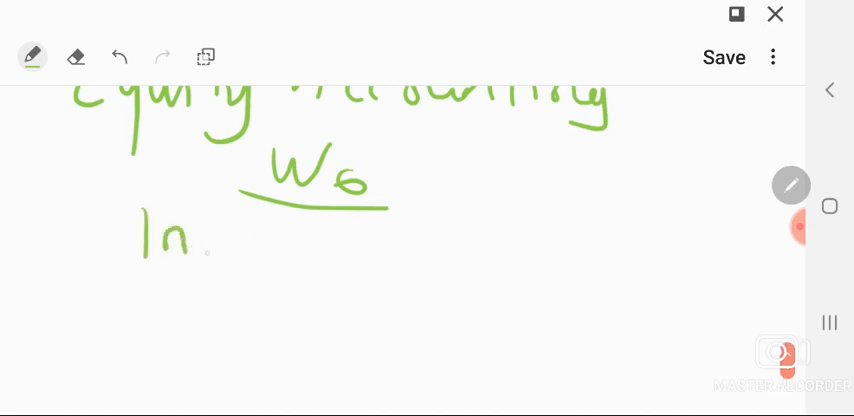
drag(210, 240, 300, 245)
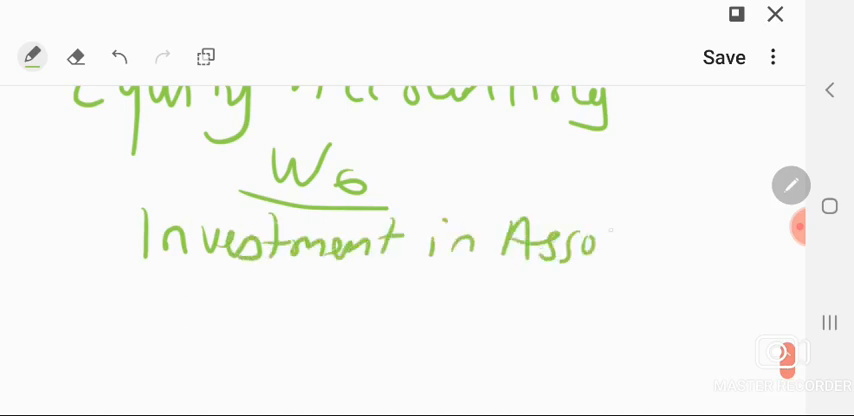
drag(600, 235, 700, 235)
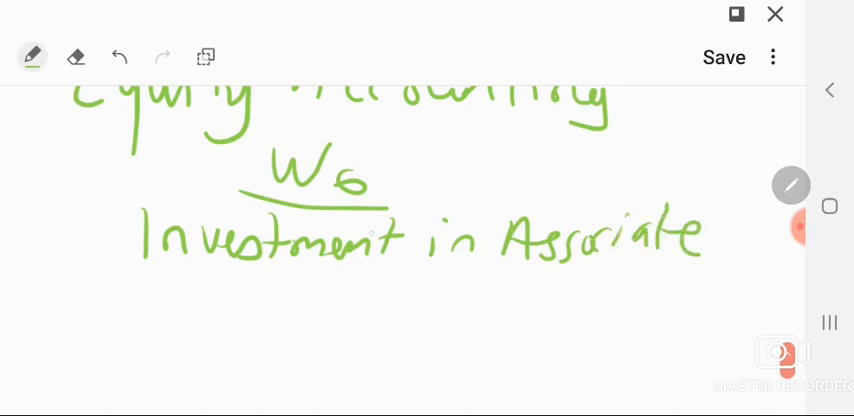
drag(120, 265, 650, 270)
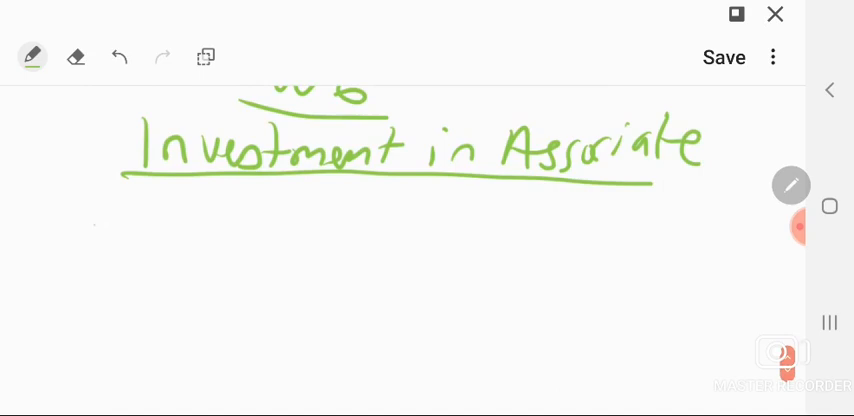
Write 'Cost ++' and 'Add: Share P.AP ++' as the first working lines
drag(60, 250, 175, 250)
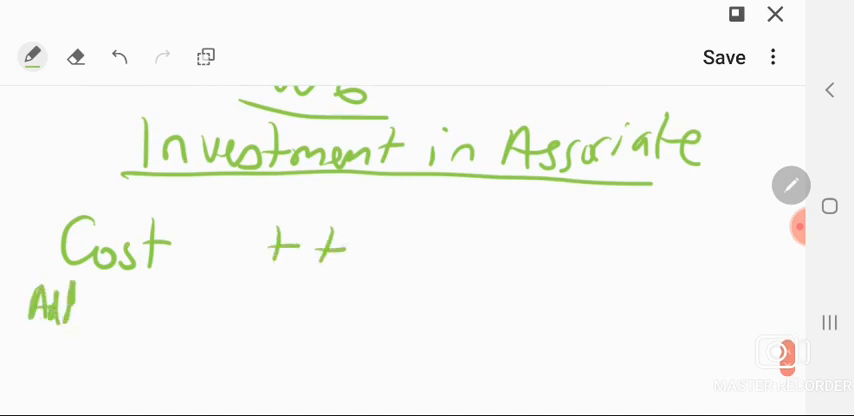
text(Share P.AP ++)
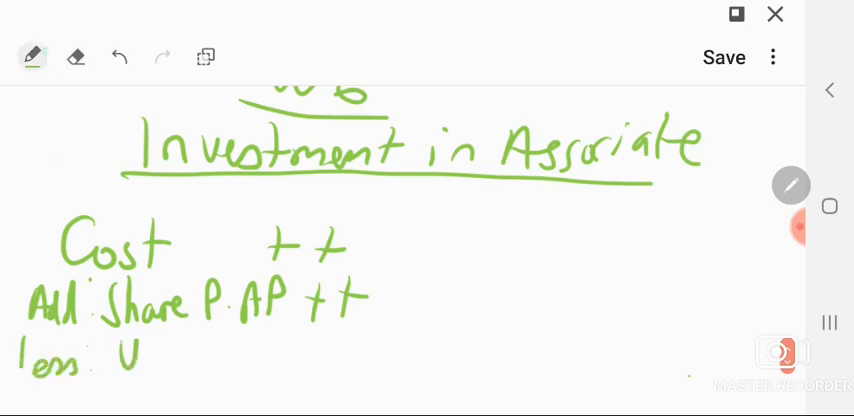
Write 'URP' after 'less' on the third working line
drag(150, 355, 195, 360)
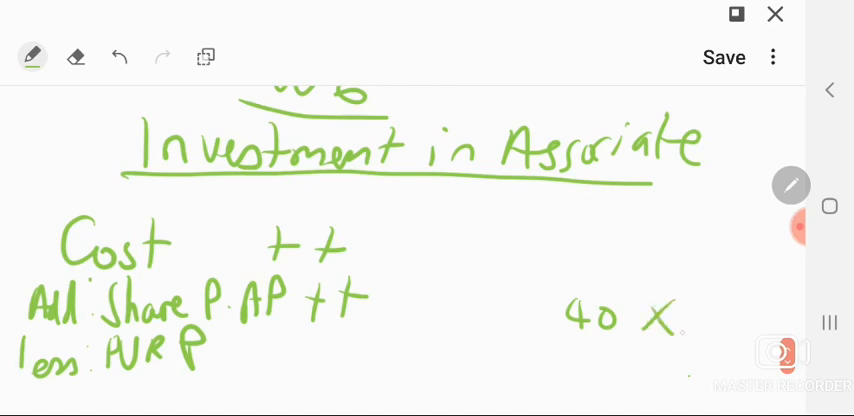
Complete '40 × 0.30' and write '(++)' beside the less URP line
text(0.30)
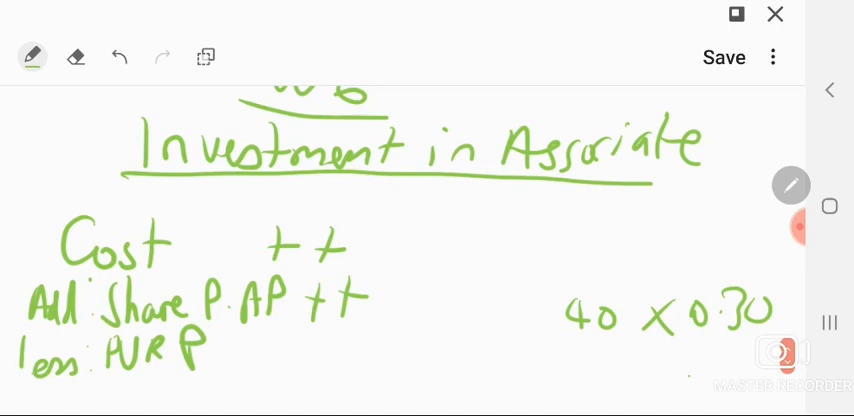
drag(255, 360, 275, 355)
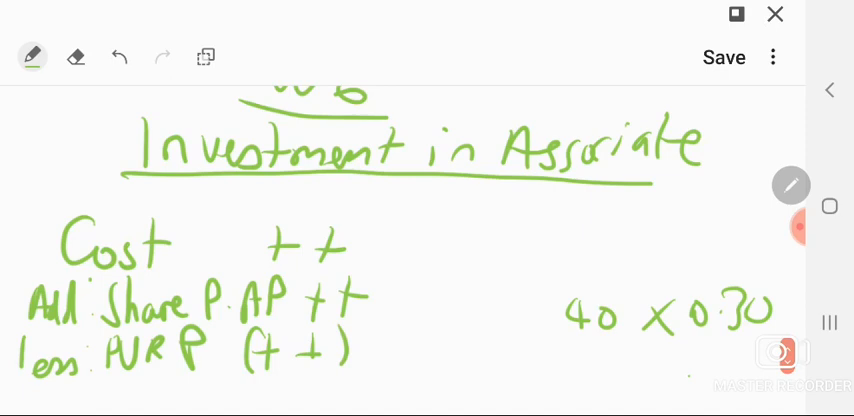
Write 'less: dividends (++)' and draw the total line beneath the amount
scroll(down, 3)
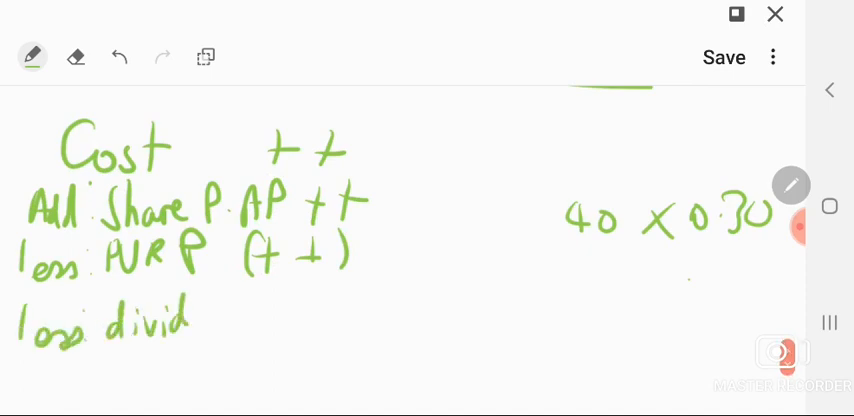
text(ends)
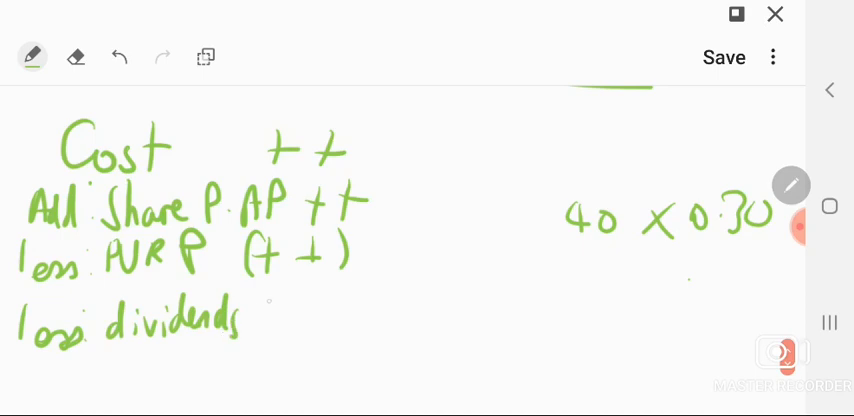
drag(260, 315, 370, 345)
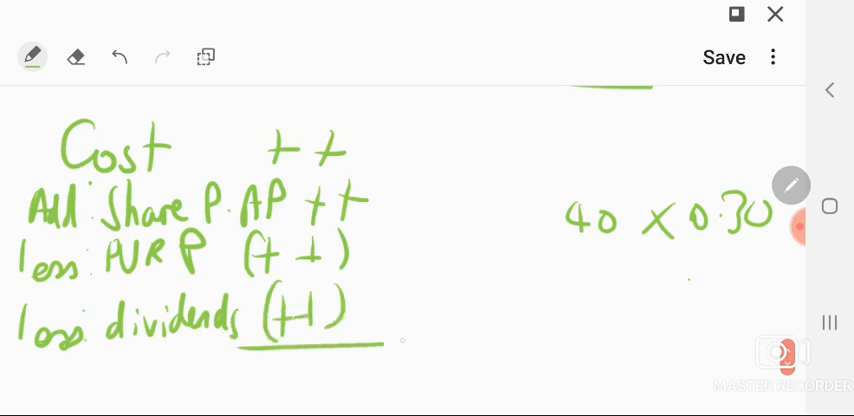